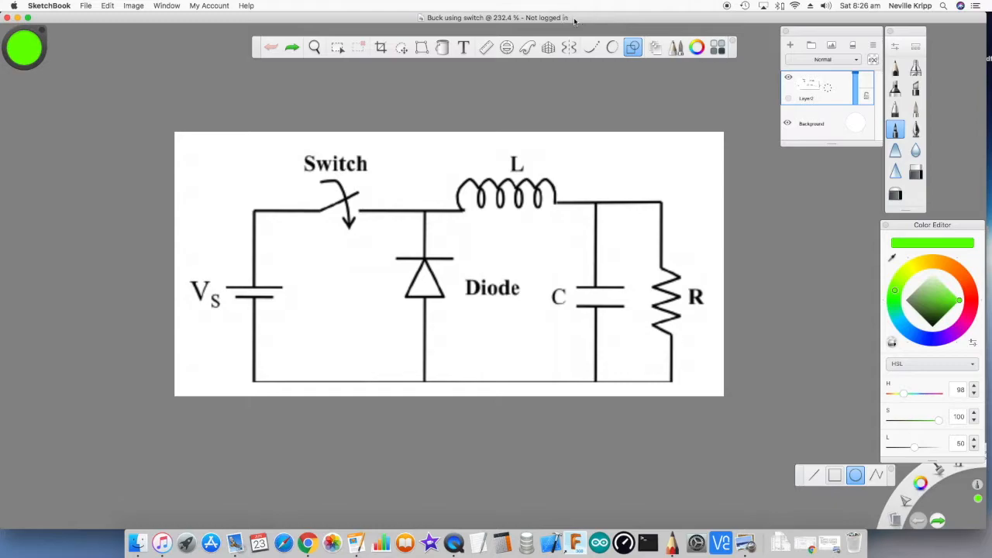
Draw a green line loop from VS through the switch and L, down R and back along the bottom wire.
{"action": "left_click", "coordinate": [811, 474]}
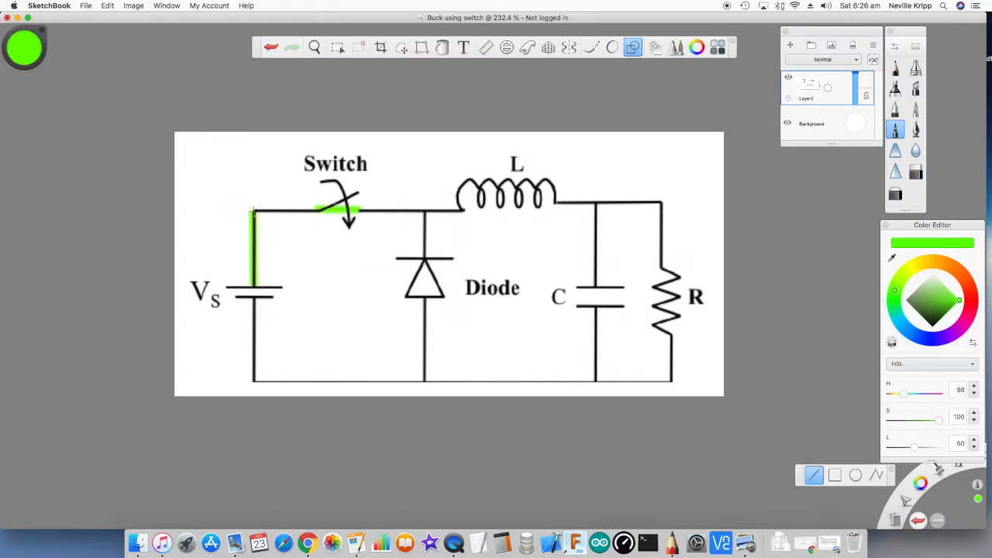
{"action": "left_click_drag", "start_coordinate": [255, 209], "coordinate": [457, 208]}
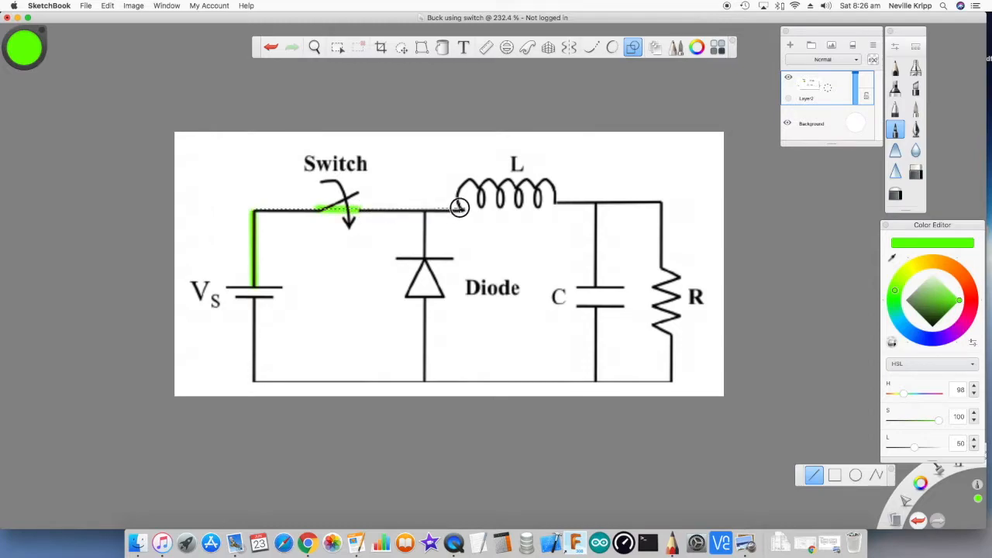
{"action": "left_click_drag", "start_coordinate": [457, 208], "coordinate": [663, 201]}
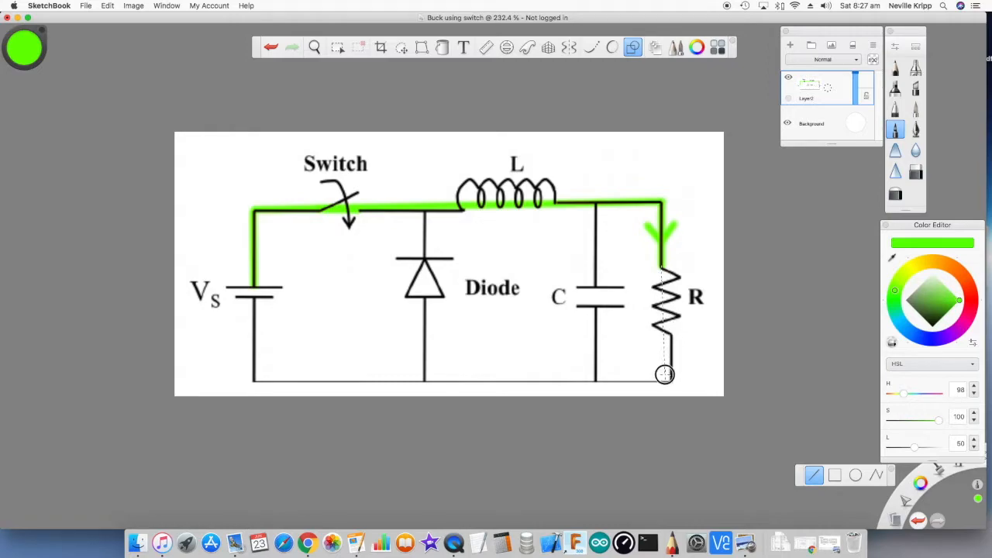
{"action": "left_click_drag", "start_coordinate": [663, 374], "coordinate": [341, 383]}
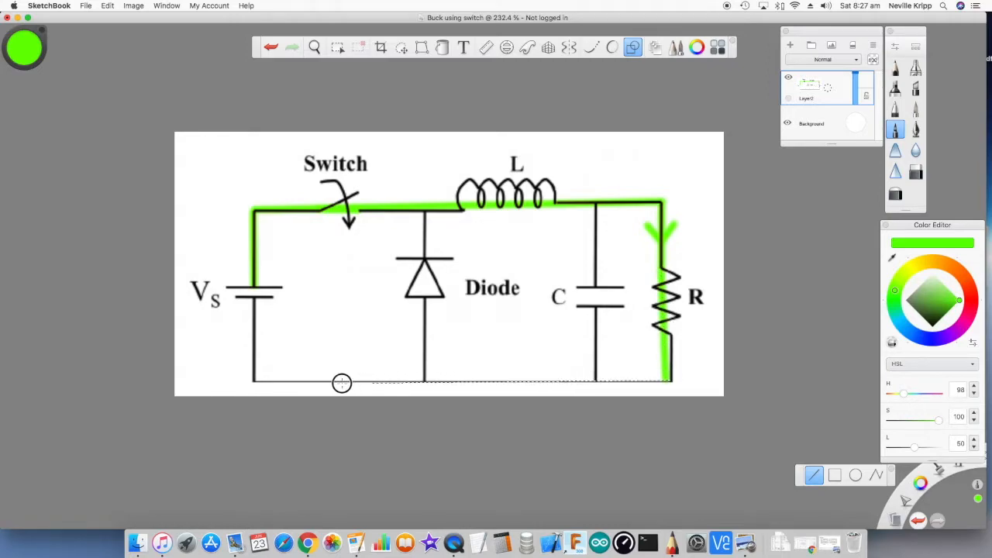
{"action": "left_click_drag", "start_coordinate": [341, 381], "coordinate": [254, 325]}
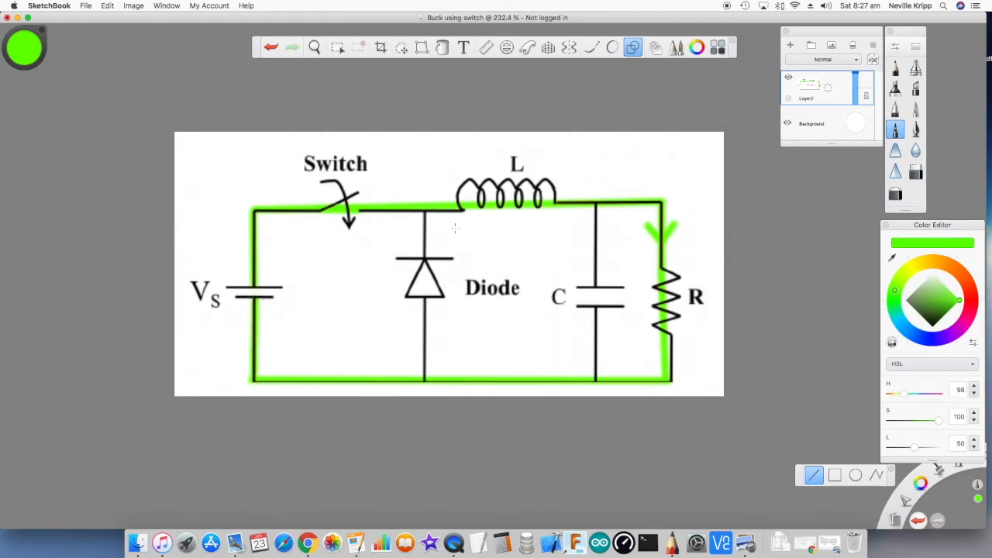
{"action": "left_click", "coordinate": [855, 474]}
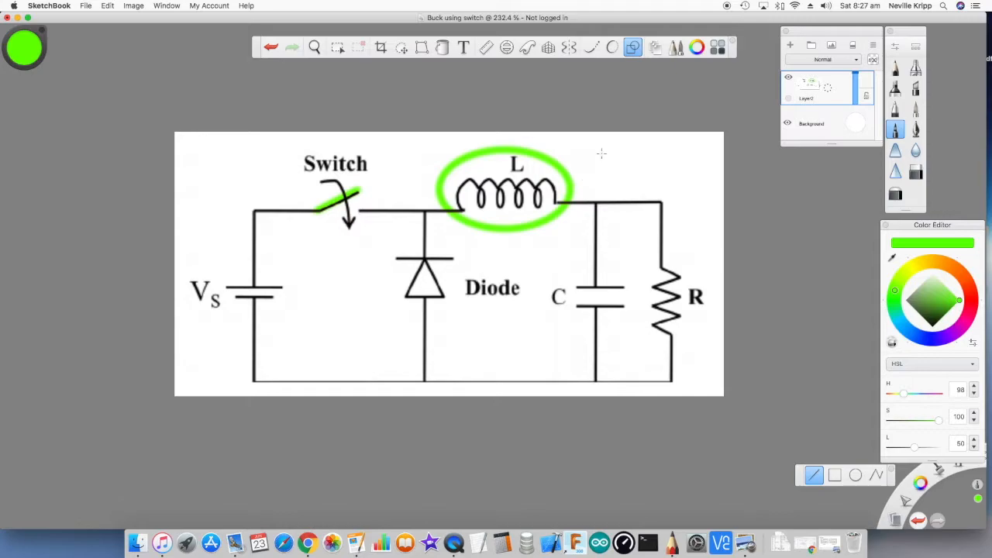
Mark - and + beside L and trace green current from L into R with a flow arrow.
{"action": "left_click_drag", "start_coordinate": [571, 158], "coordinate": [604, 155]}
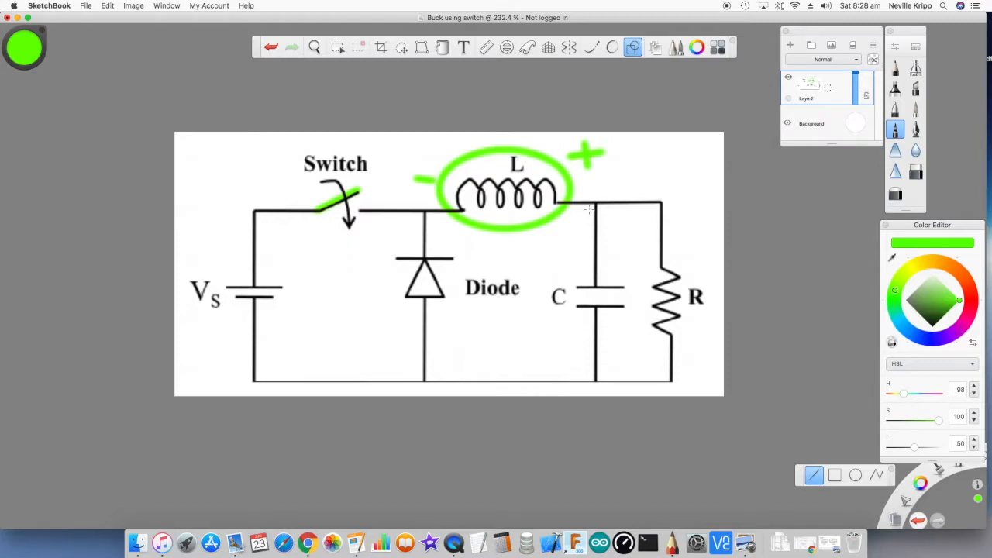
{"action": "left_click_drag", "start_coordinate": [558, 203], "coordinate": [658, 201]}
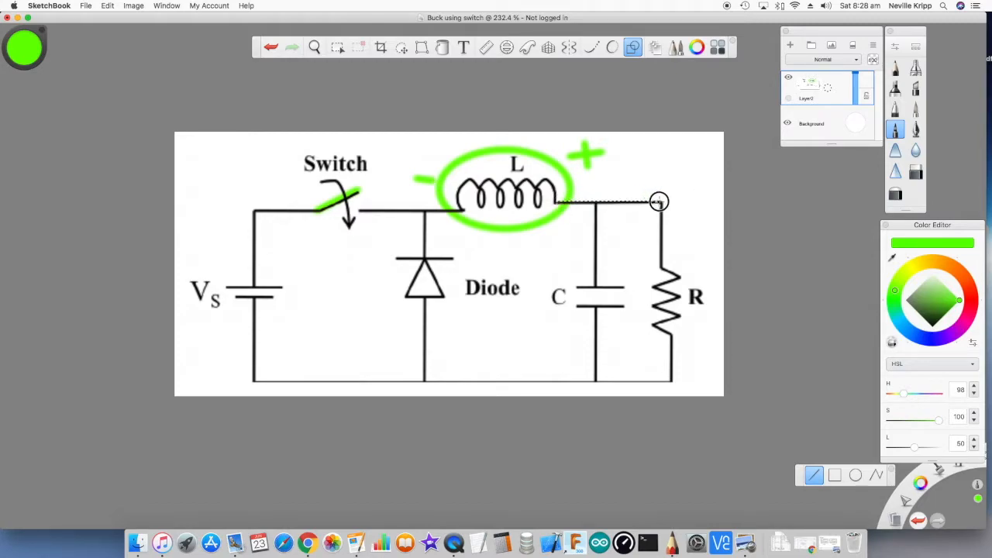
{"action": "left_click_drag", "start_coordinate": [658, 201], "coordinate": [658, 271]}
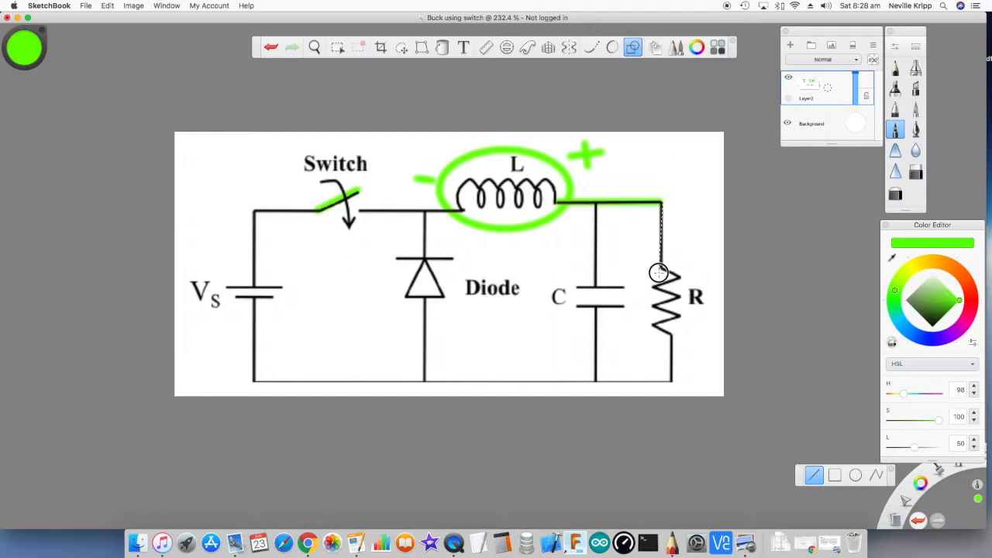
{"action": "left_click_drag", "start_coordinate": [660, 209], "coordinate": [654, 271]}
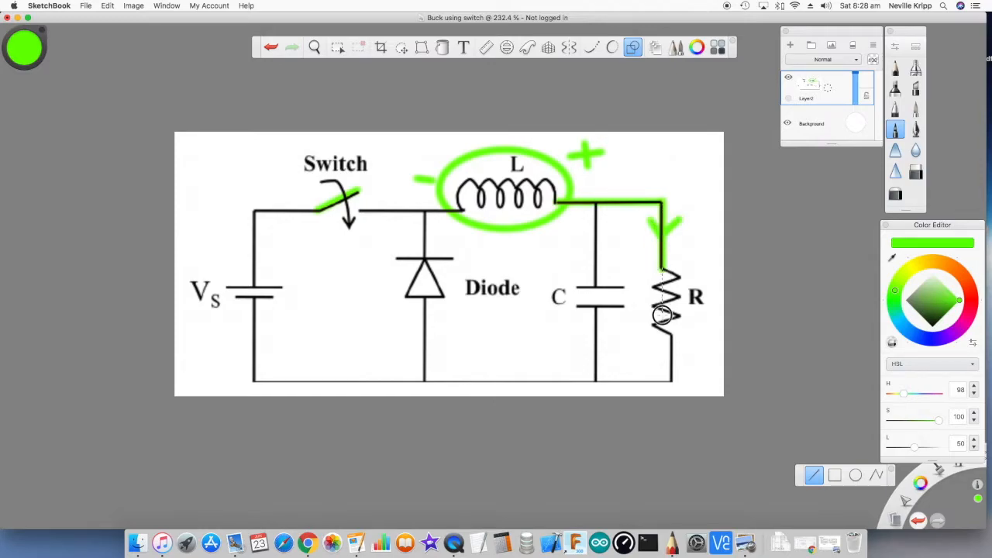
Continue the green path down R, along the bottom and up the diode, adding + at the diode.
{"action": "left_click_drag", "start_coordinate": [663, 313], "coordinate": [666, 381]}
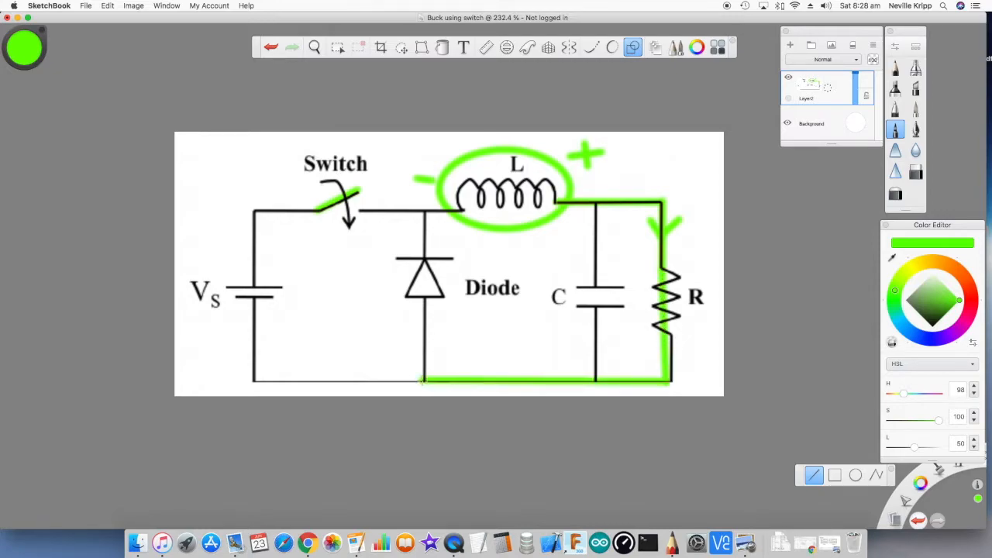
{"action": "left_click_drag", "start_coordinate": [421, 298], "coordinate": [421, 380]}
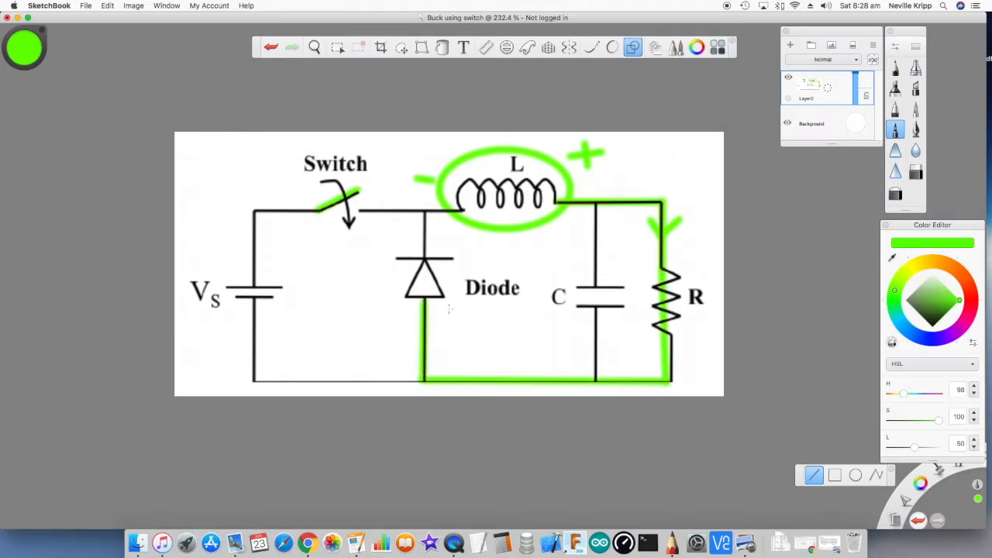
{"action": "left_click", "coordinate": [456, 313]}
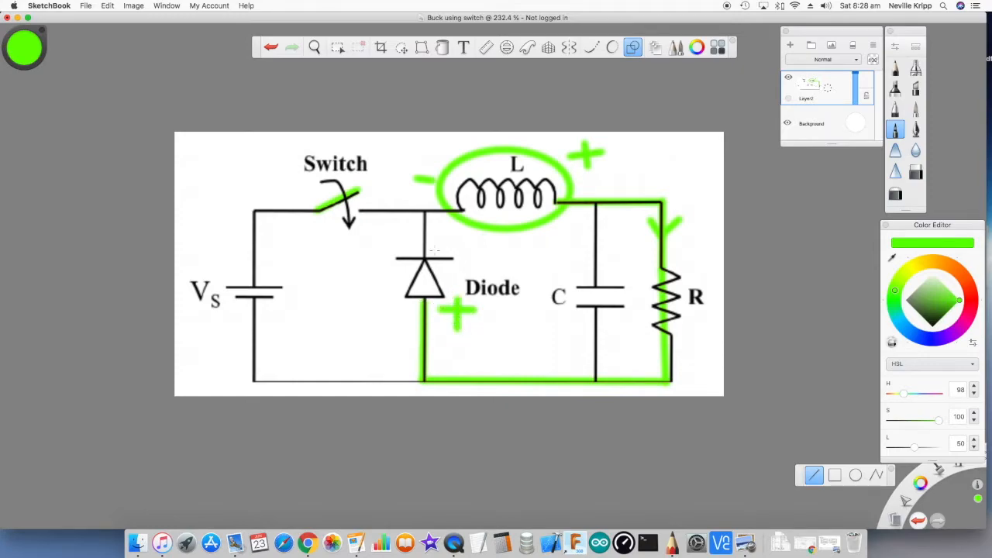
{"action": "left_click_drag", "start_coordinate": [427, 247], "coordinate": [483, 245]}
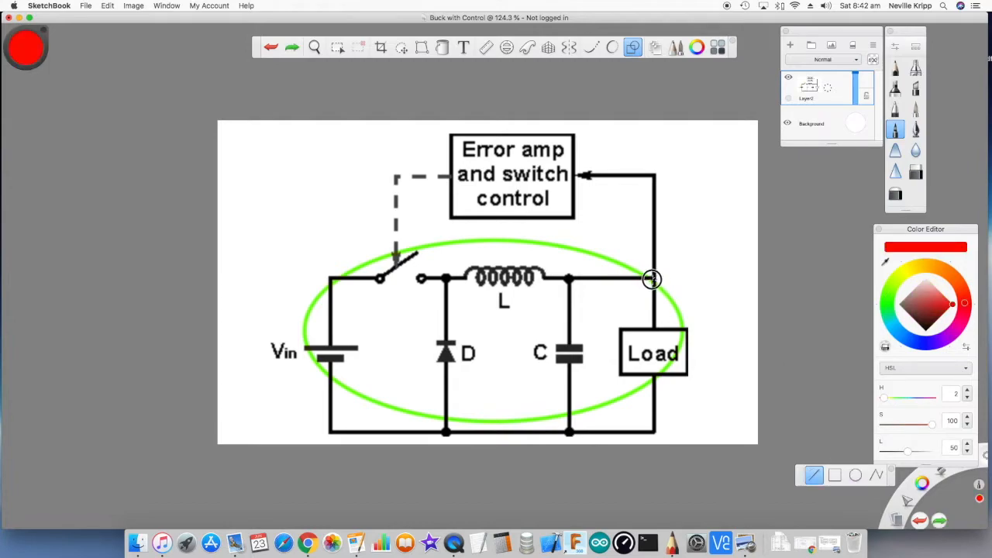
Line-trace the green feedback wire from the load up toward the error amp.
{"action": "left_click_drag", "start_coordinate": [651, 279], "coordinate": [657, 168]}
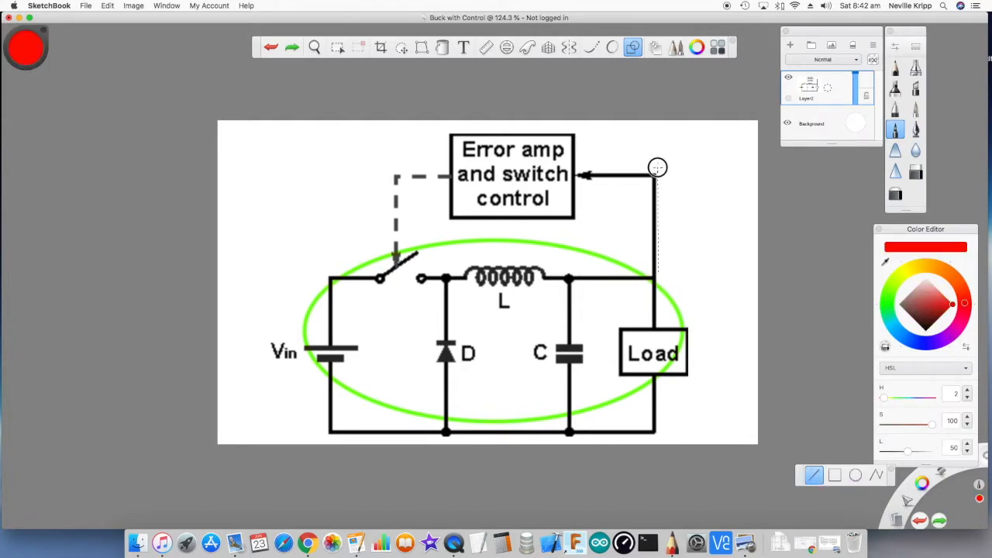
{"action": "left_click_drag", "start_coordinate": [657, 167], "coordinate": [657, 279]}
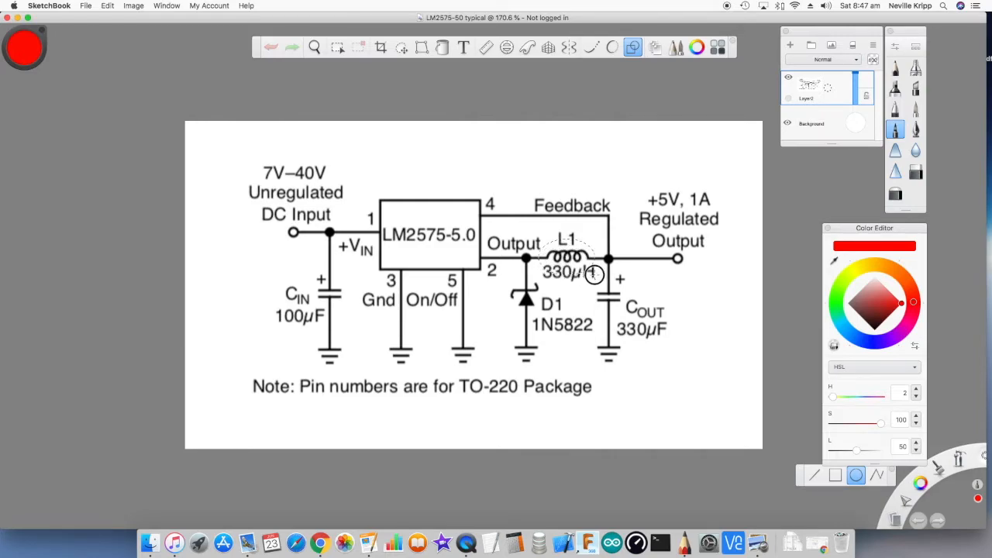
Draw red ellipses around L1 and the D1/COUT components on the LM2575 circuit.
{"action": "left_click_drag", "start_coordinate": [542, 256], "coordinate": [596, 276]}
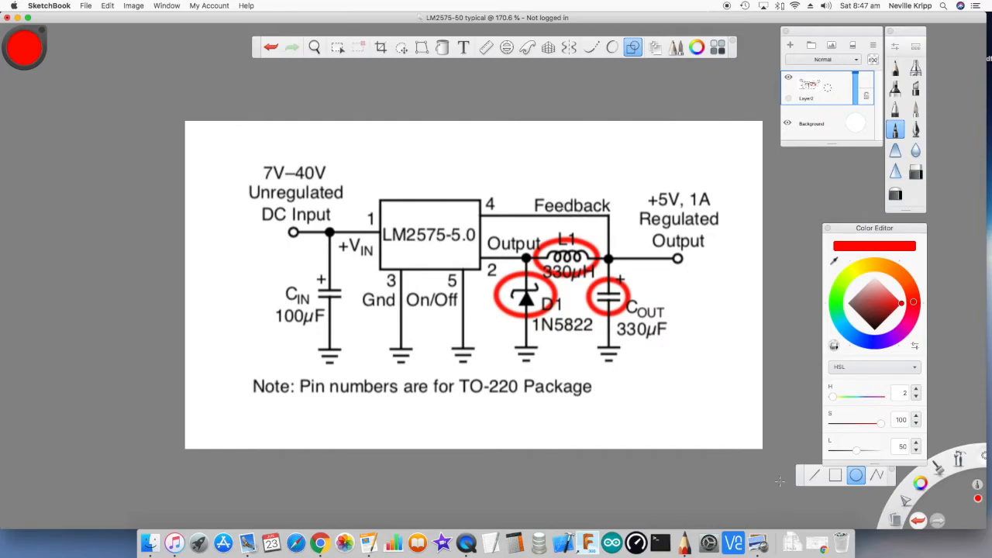
{"action": "left_click_drag", "start_coordinate": [375, 234], "coordinate": [484, 256]}
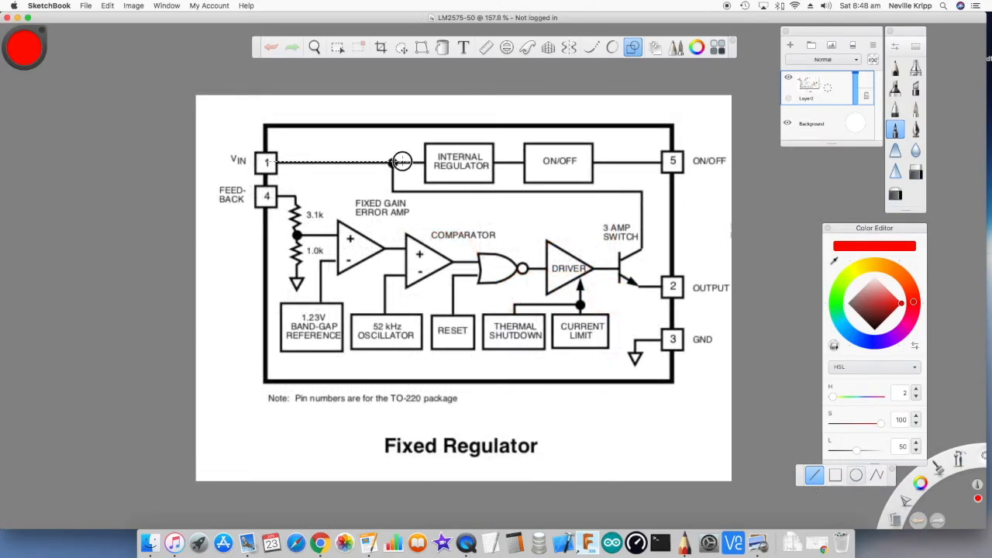
Trace red from VIN through the switch to OUTPUT, then begin a green trace from pin 4 toward the resistors.
{"action": "left_click_drag", "start_coordinate": [267, 162], "coordinate": [394, 163]}
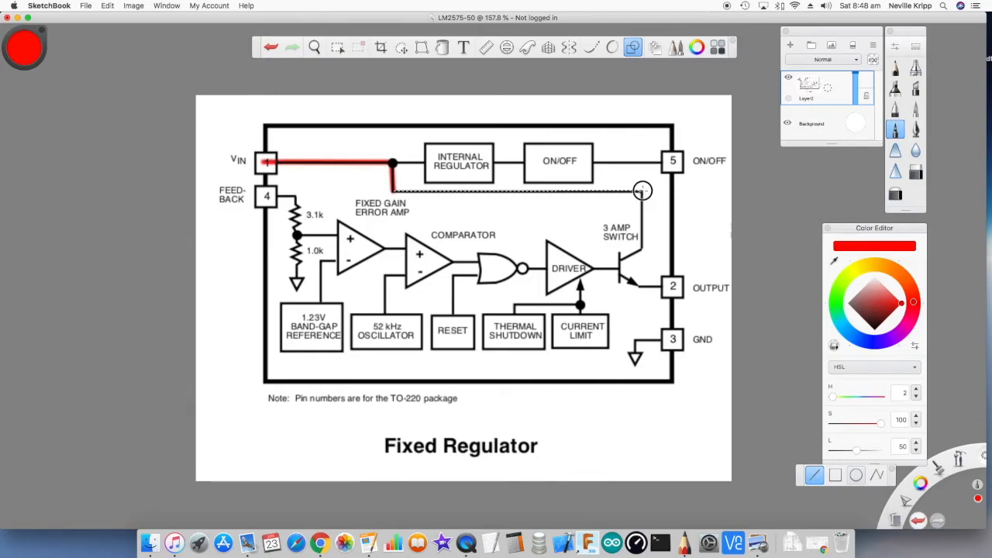
{"action": "left_click_drag", "start_coordinate": [642, 190], "coordinate": [638, 261]}
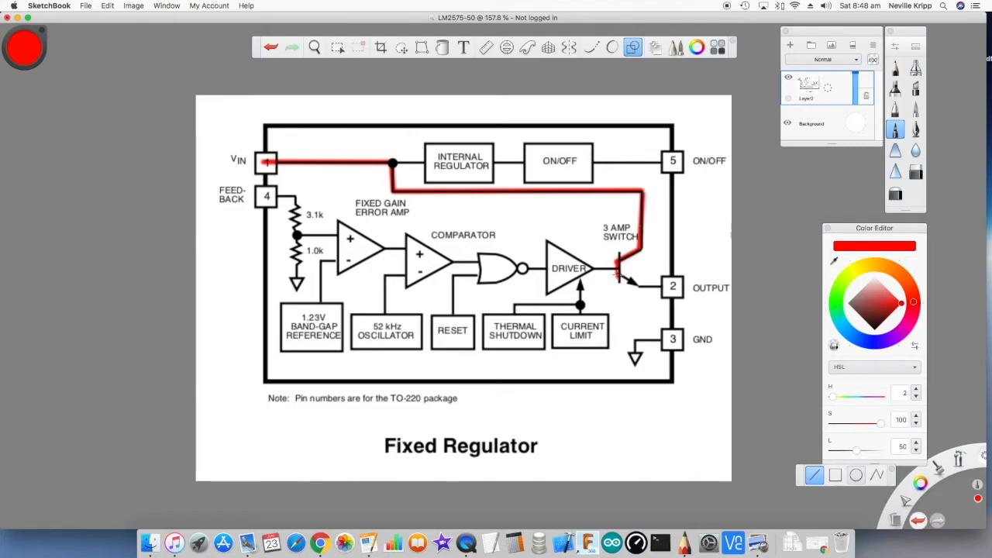
{"action": "left_click_drag", "start_coordinate": [620, 270], "coordinate": [666, 286]}
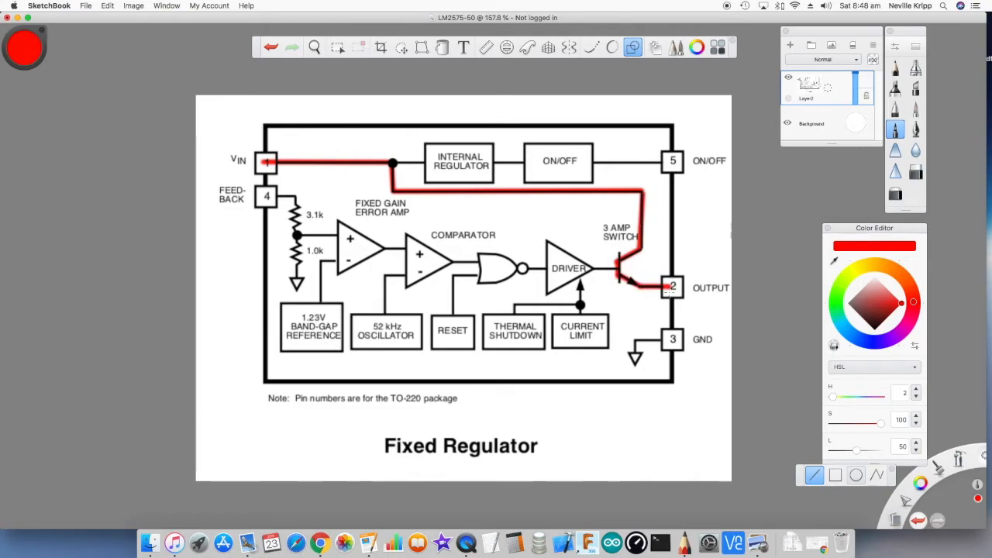
{"action": "left_click", "coordinate": [856, 474]}
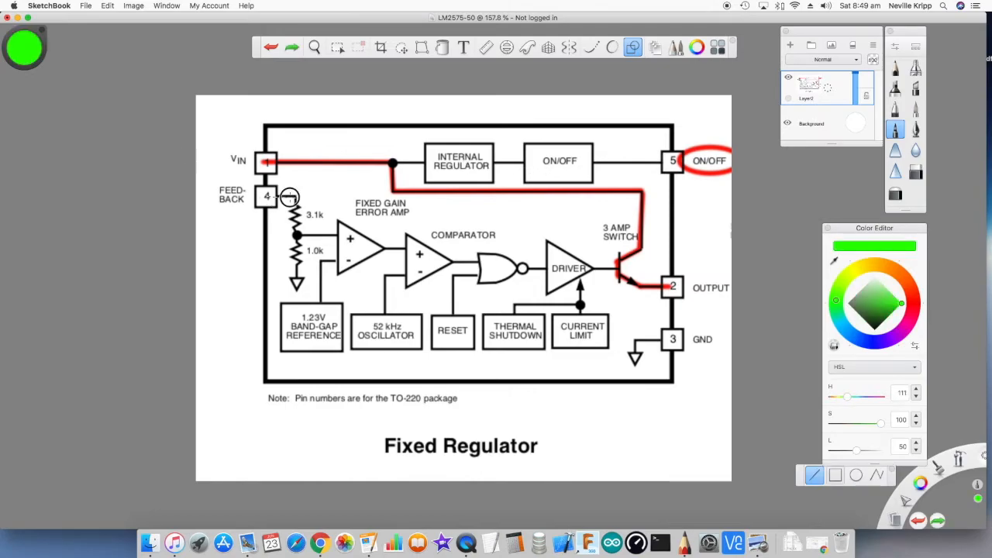
{"action": "left_click_drag", "start_coordinate": [279, 196], "coordinate": [293, 249]}
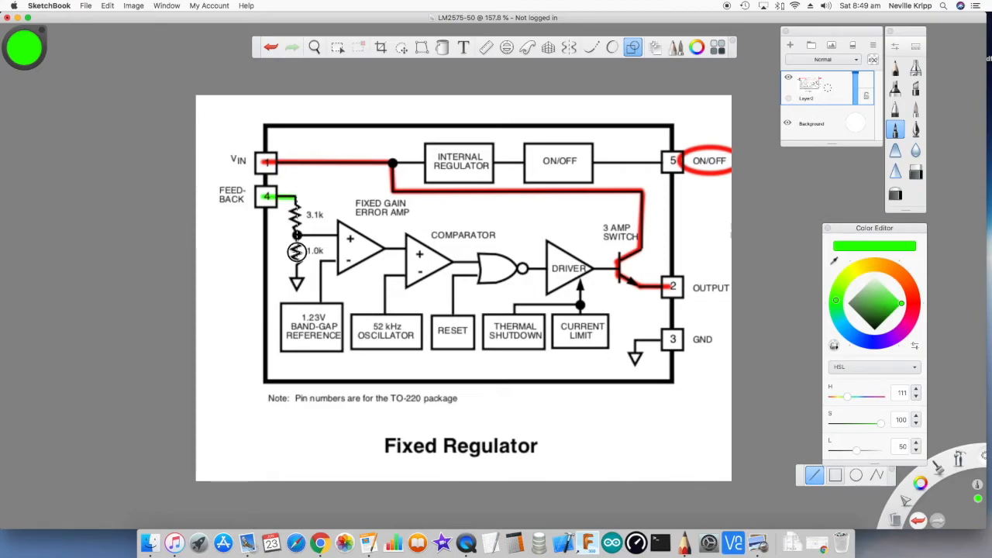